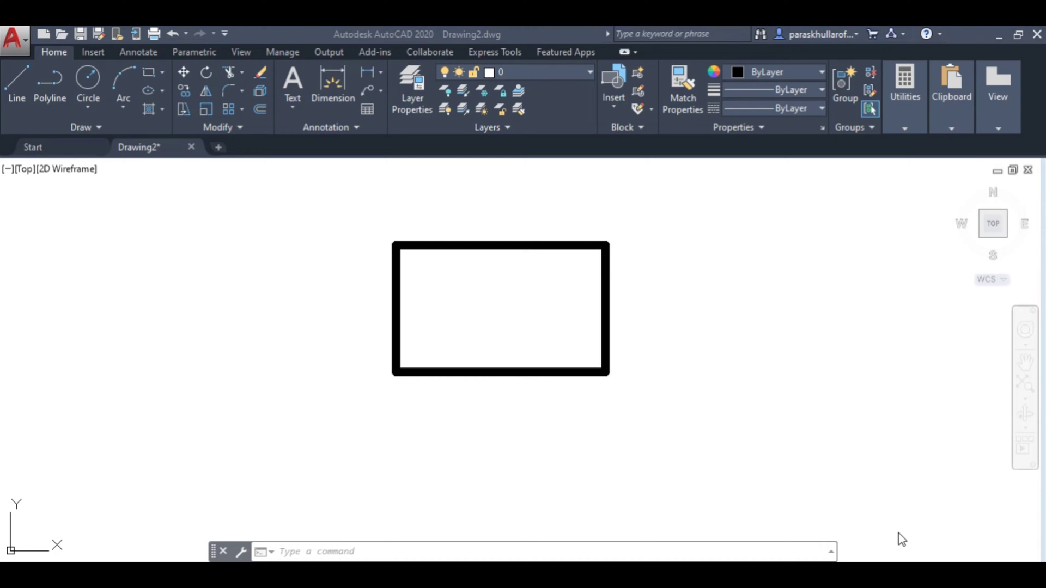
mouse_move(547, 270)
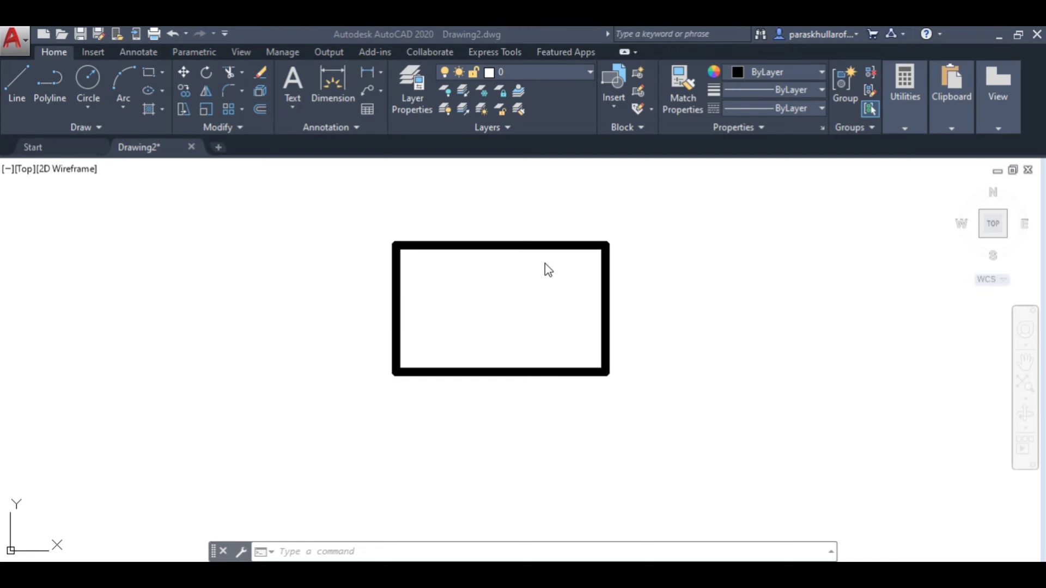
mouse_move(576, 355)
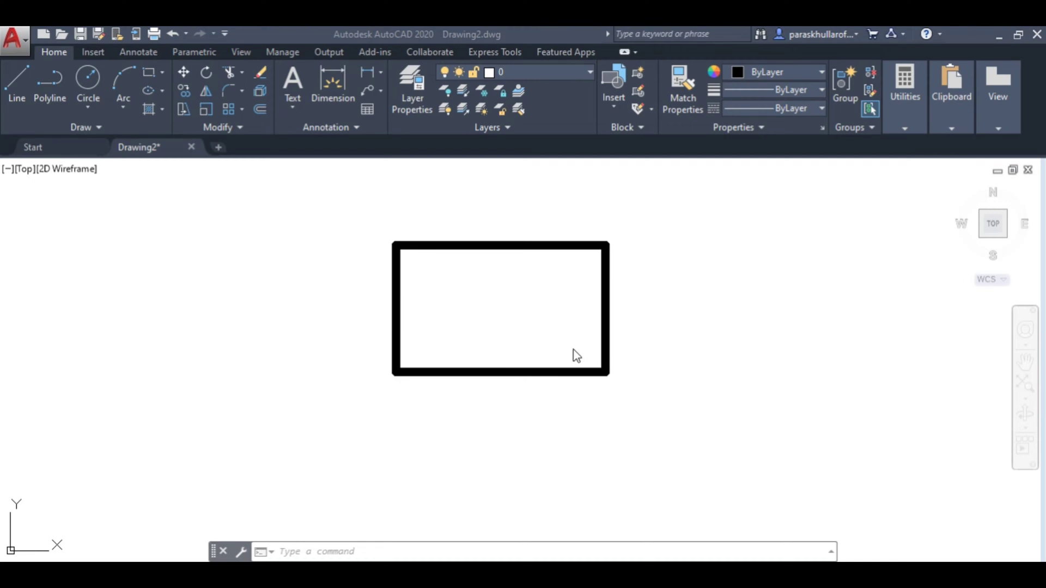
mouse_move(431, 289)
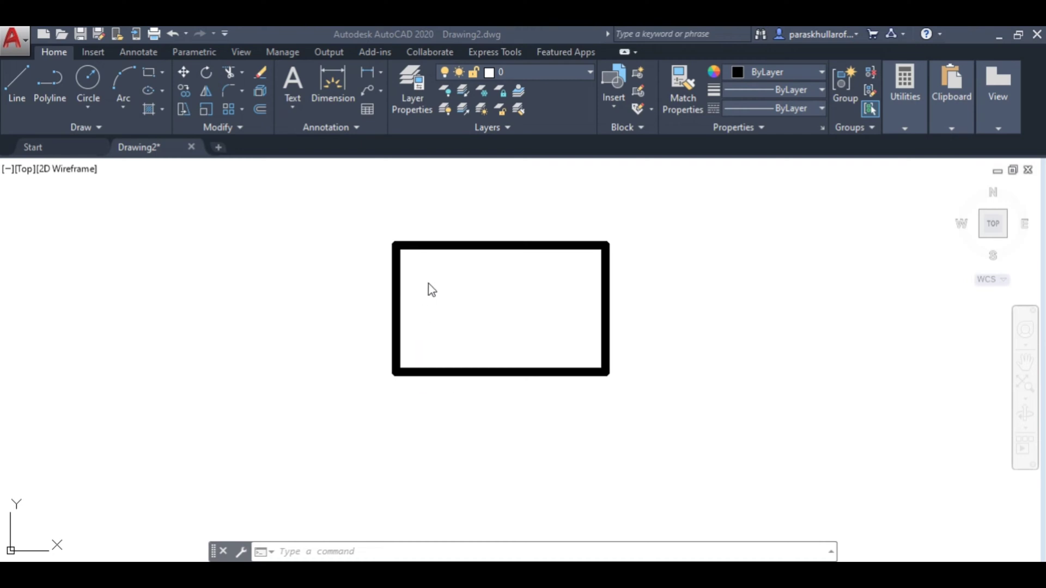
mouse_move(387, 291)
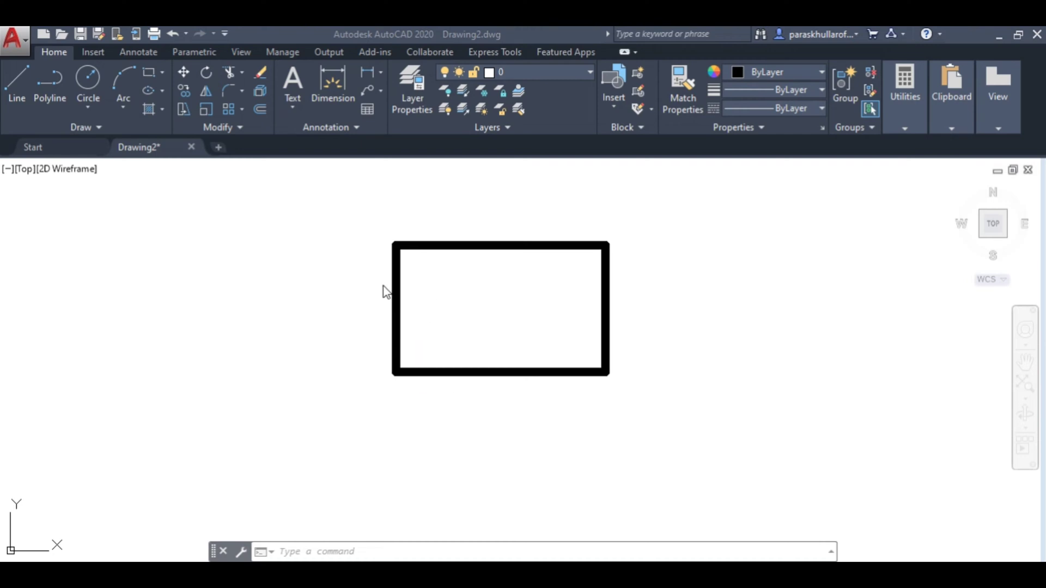
mouse_move(430, 368)
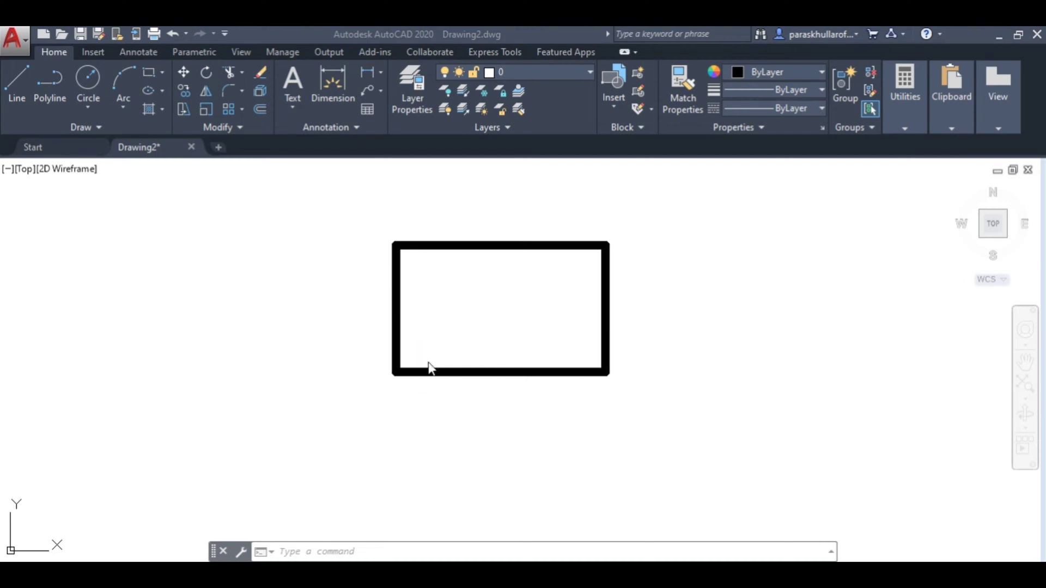
mouse_move(448, 404)
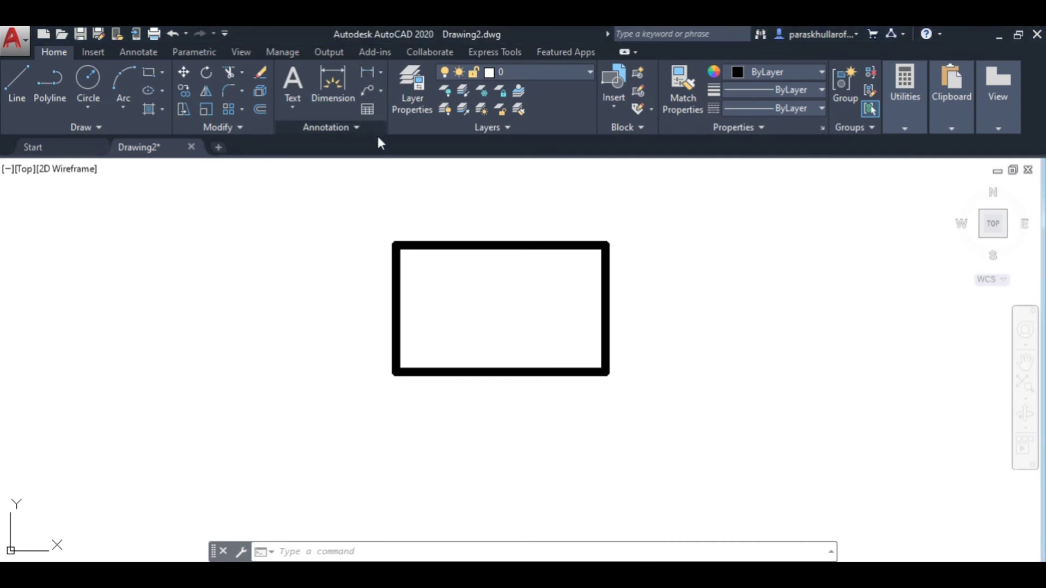
- Start a linear dimension and pick the rectangle's top-left and bottom-left corners for the 30 side
click(368, 72)
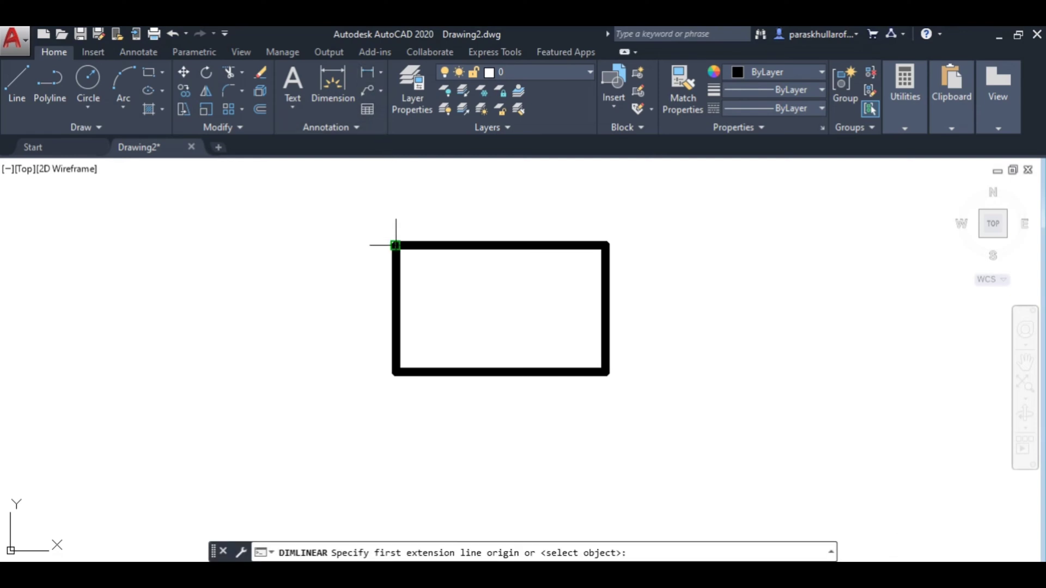
click(392, 244)
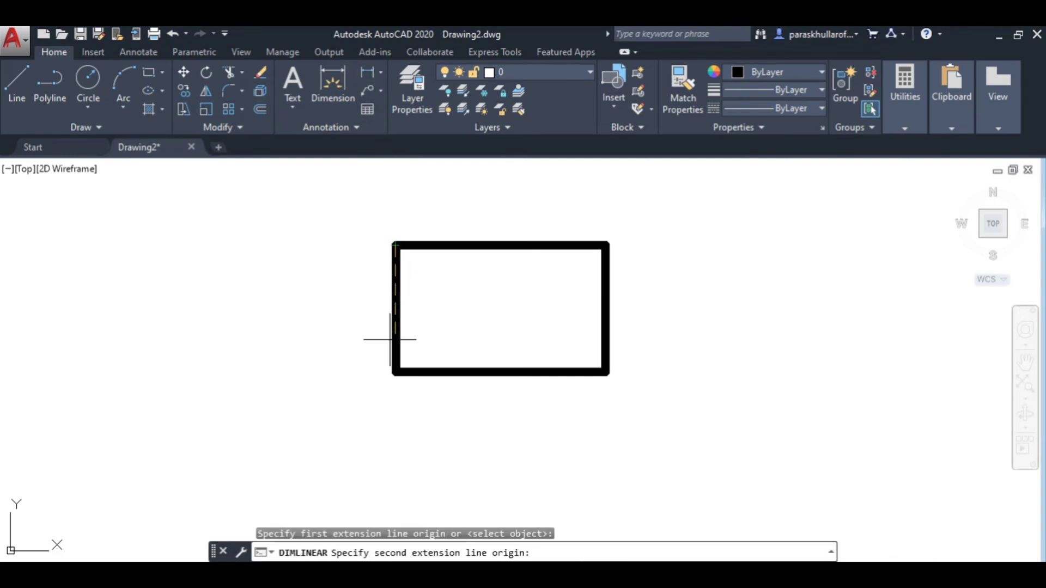
click(395, 372)
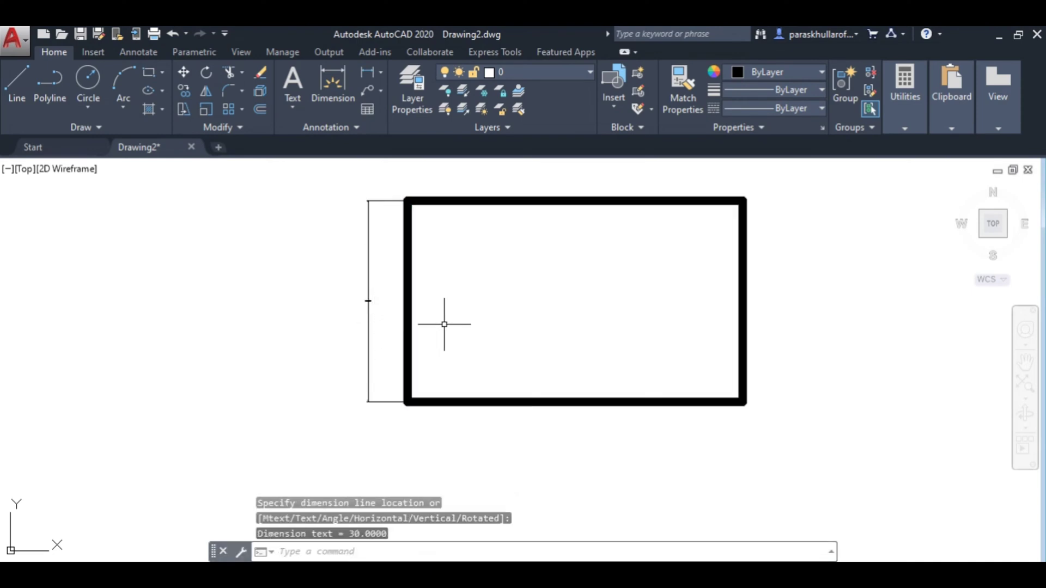
mouse_move(385, 288)
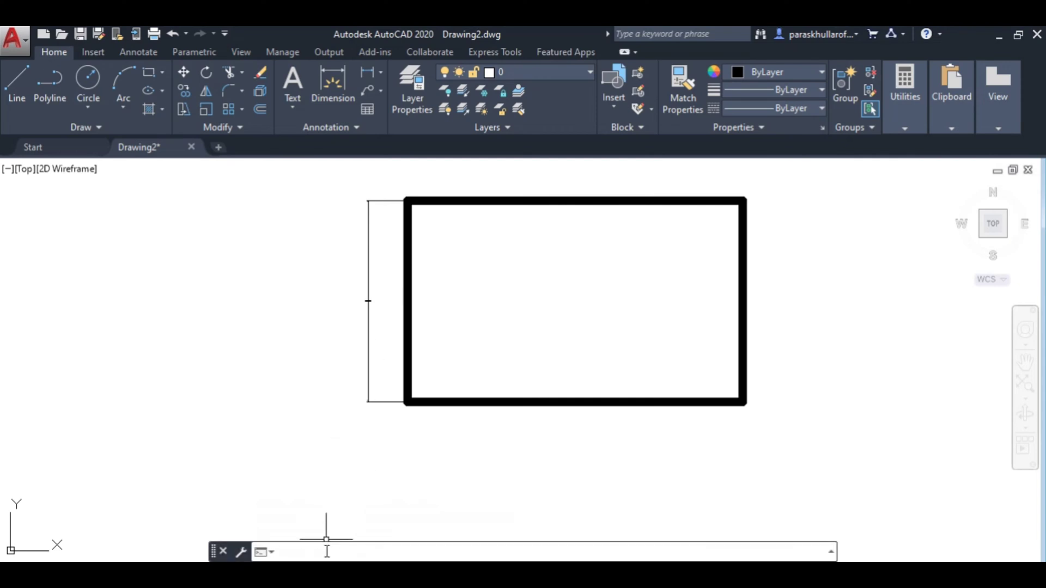
- Open the Dimension Style Manager with DIMSTY and choose Modify on the Standard style
text(di)
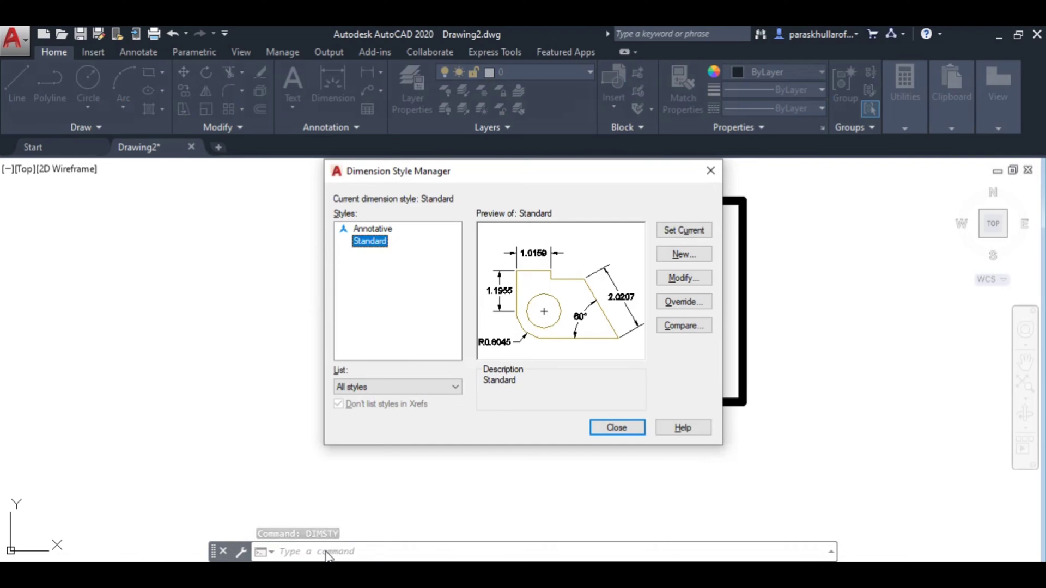
mouse_move(567, 205)
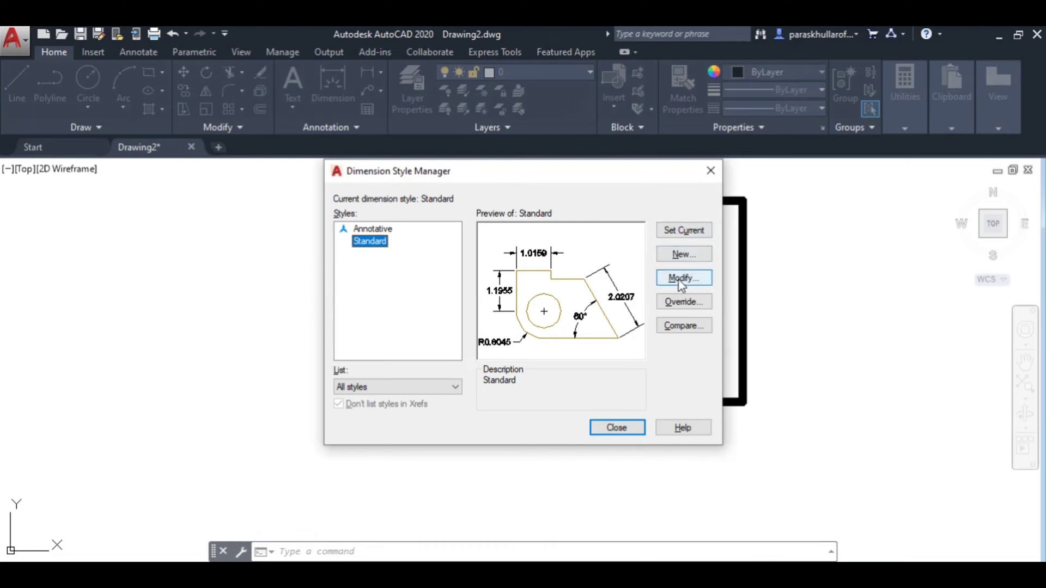
mouse_move(683, 278)
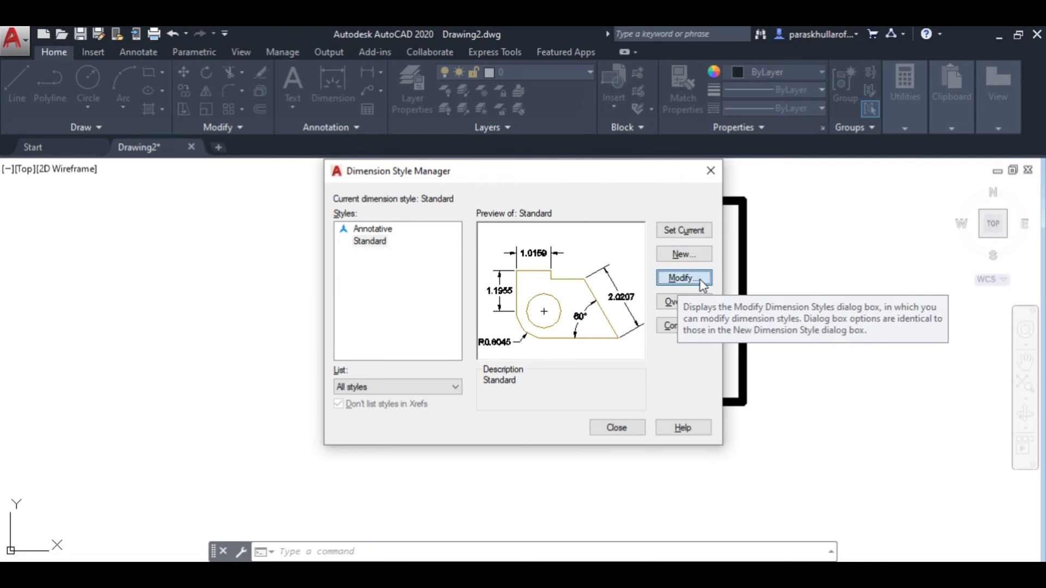
click(683, 278)
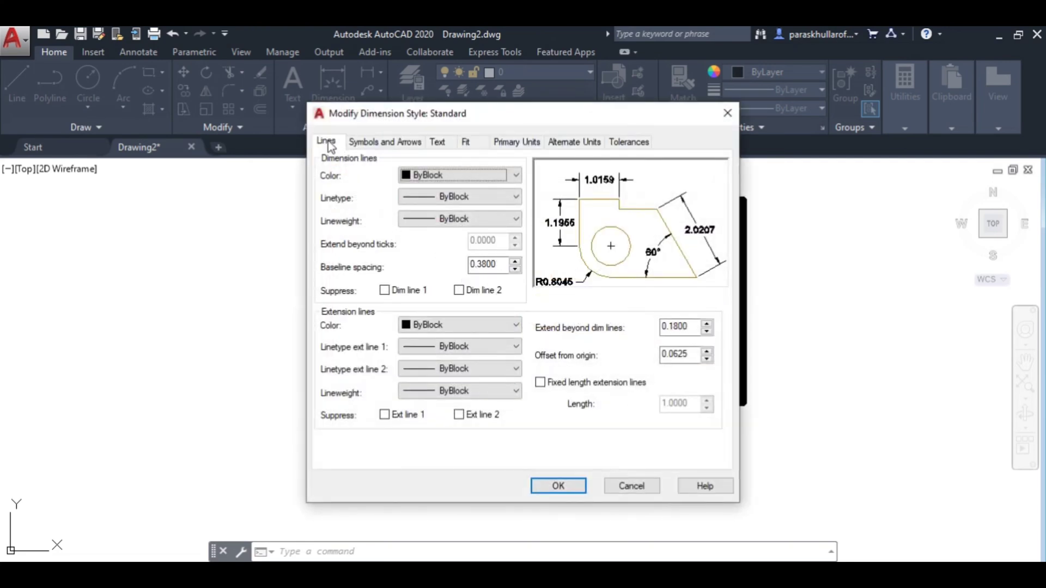
- Set the Standard style's arrow size to 3 and text height to 3
click(384, 141)
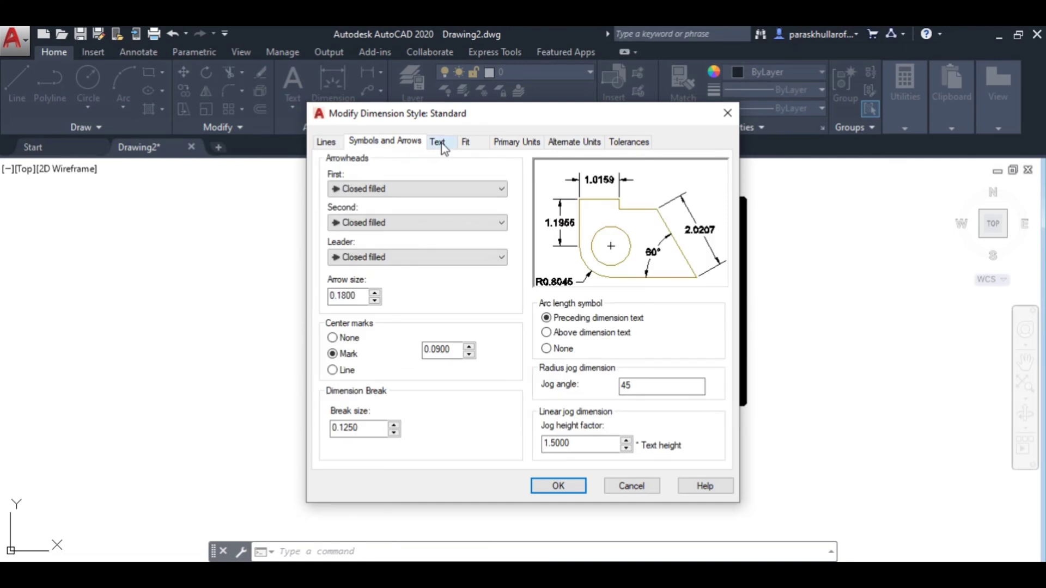
click(437, 142)
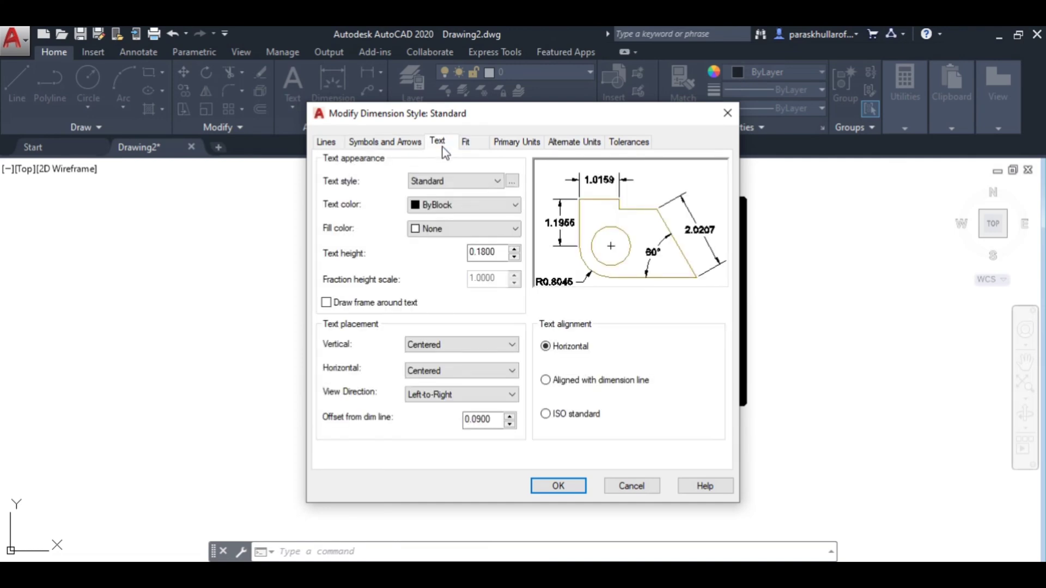
click(516, 141)
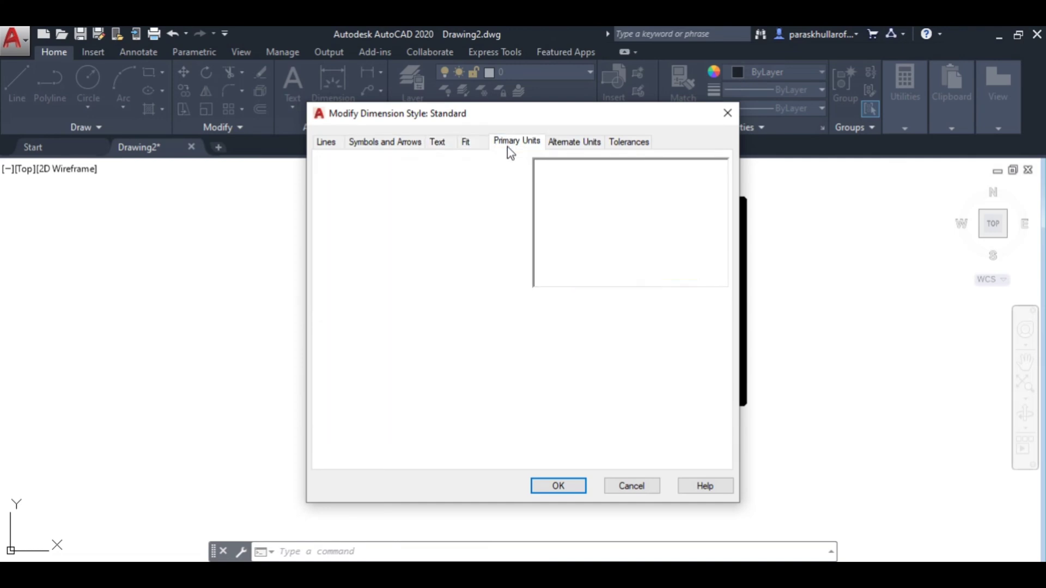
click(516, 142)
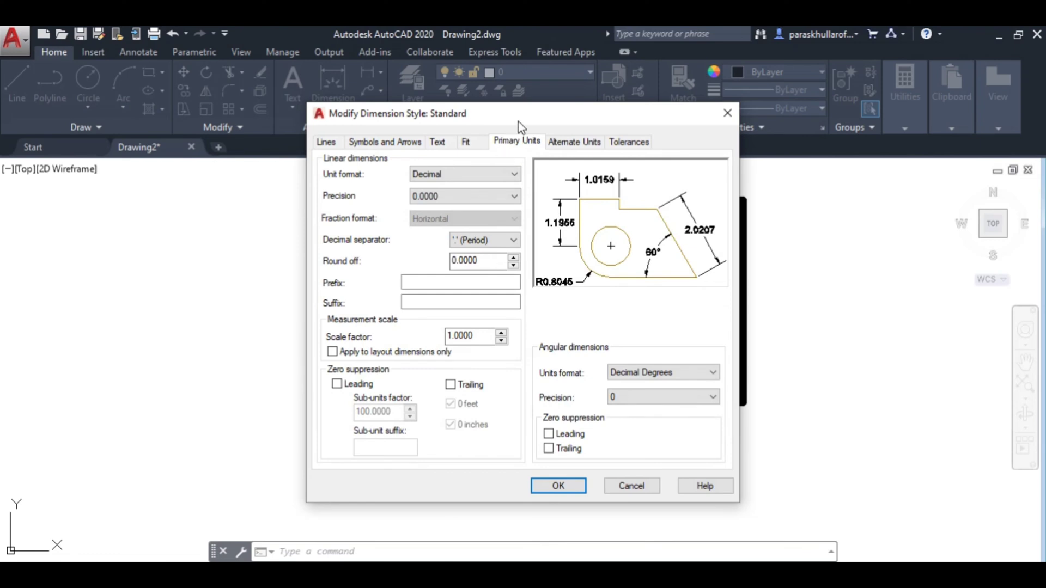
drag(521, 114, 565, 115)
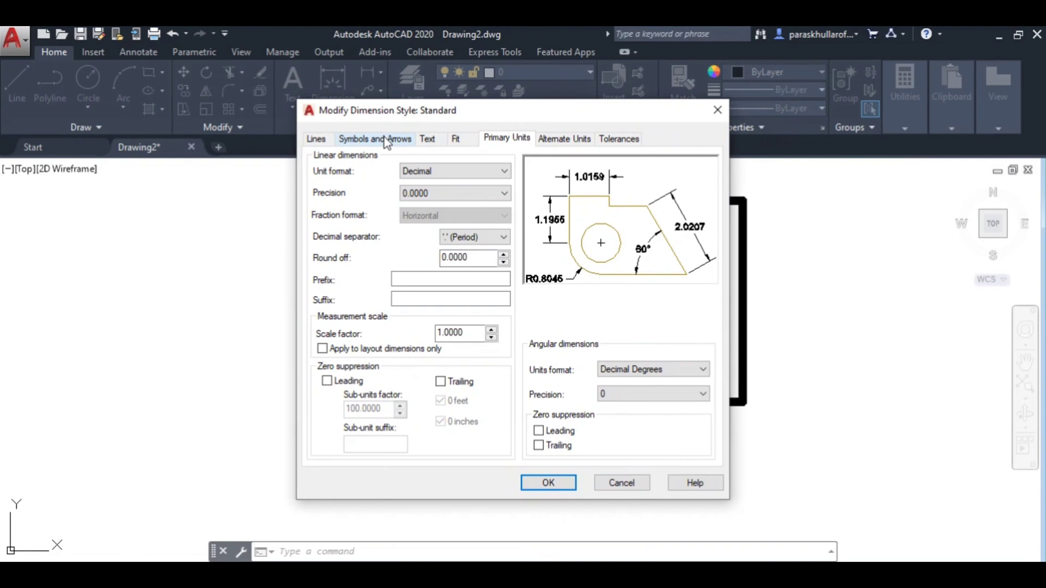
click(375, 139)
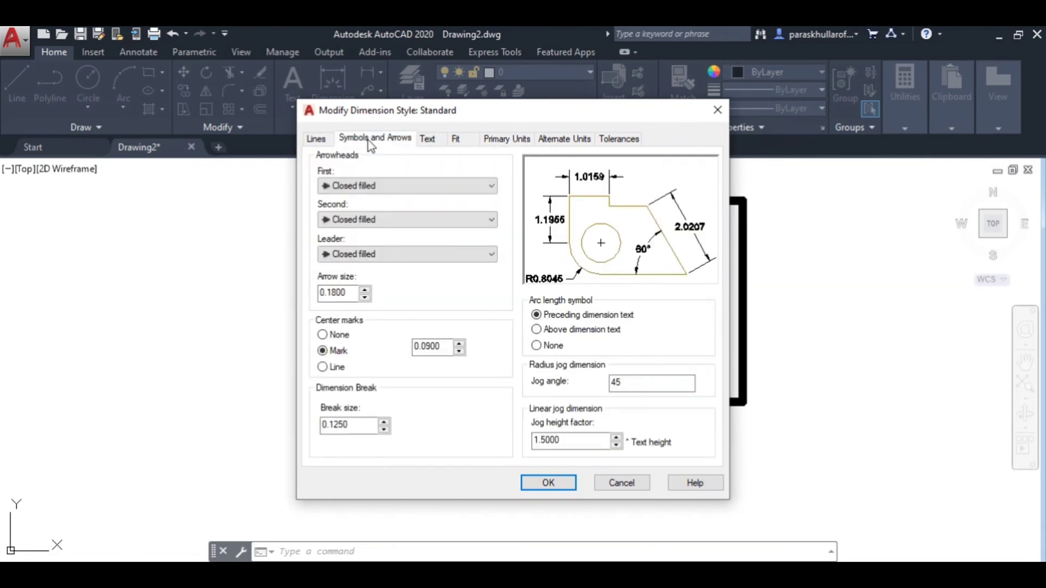
click(340, 292)
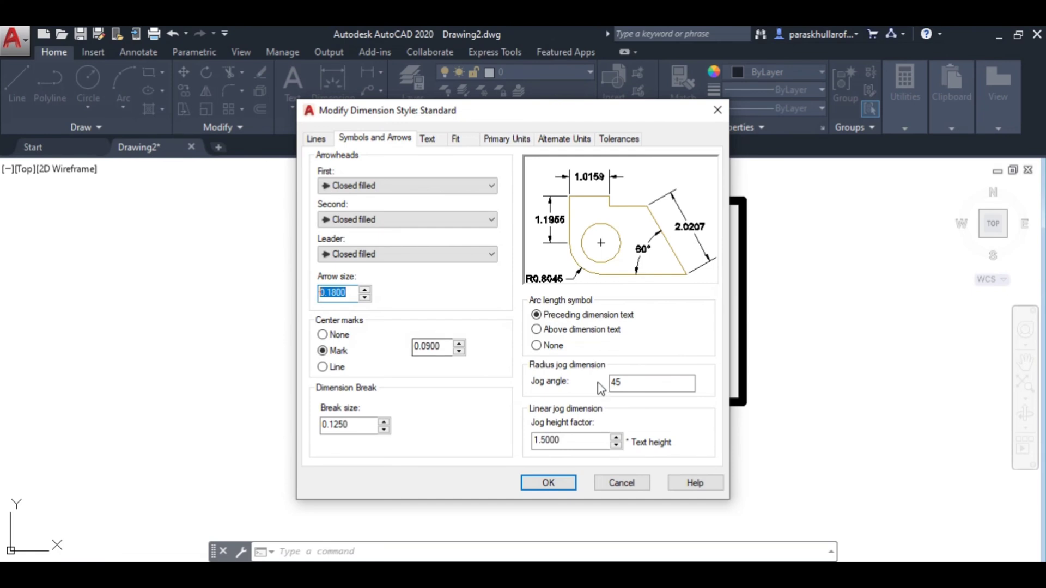
text(3)
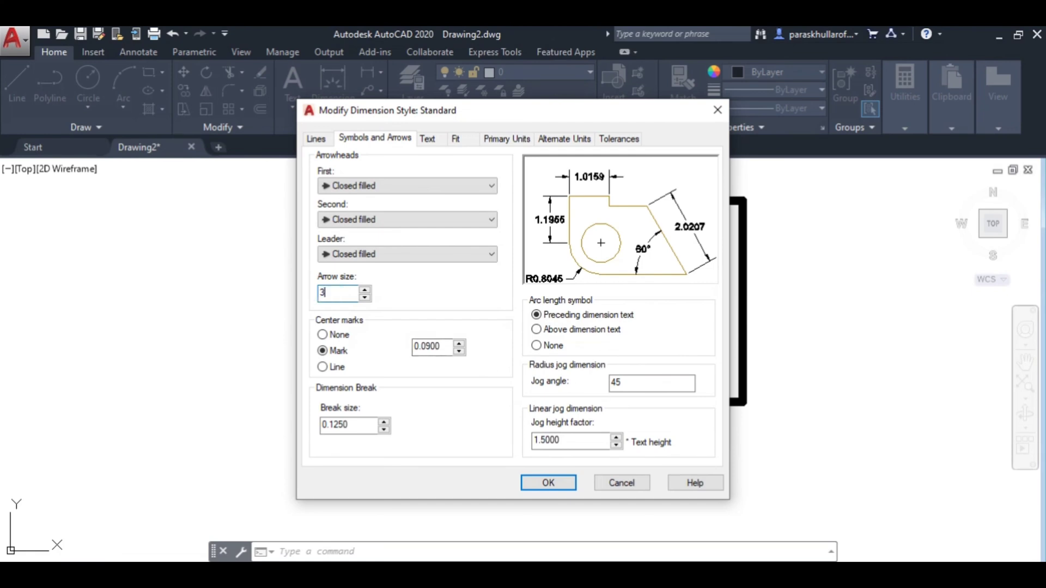
mouse_move(442, 152)
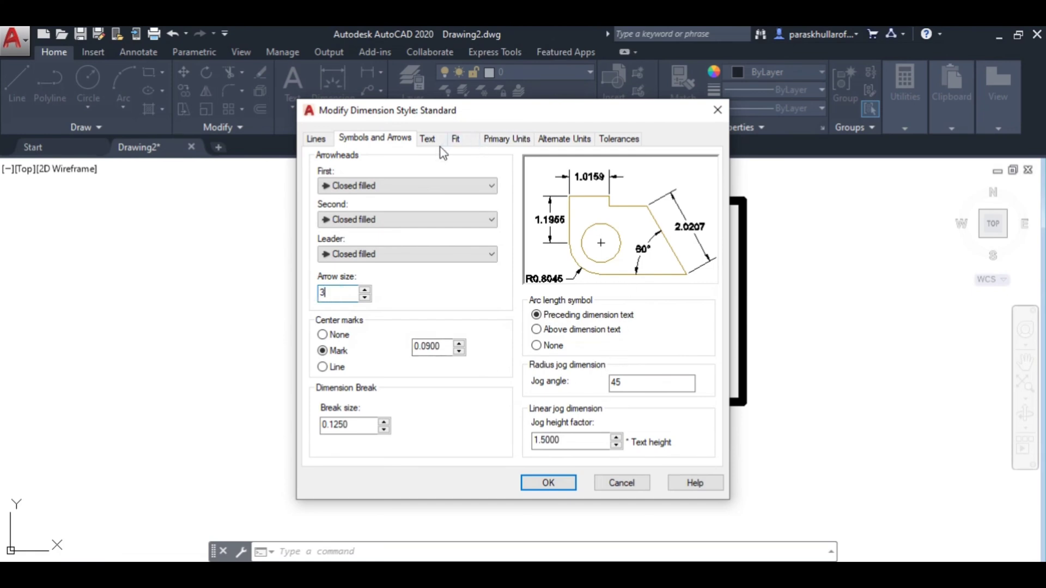
click(428, 139)
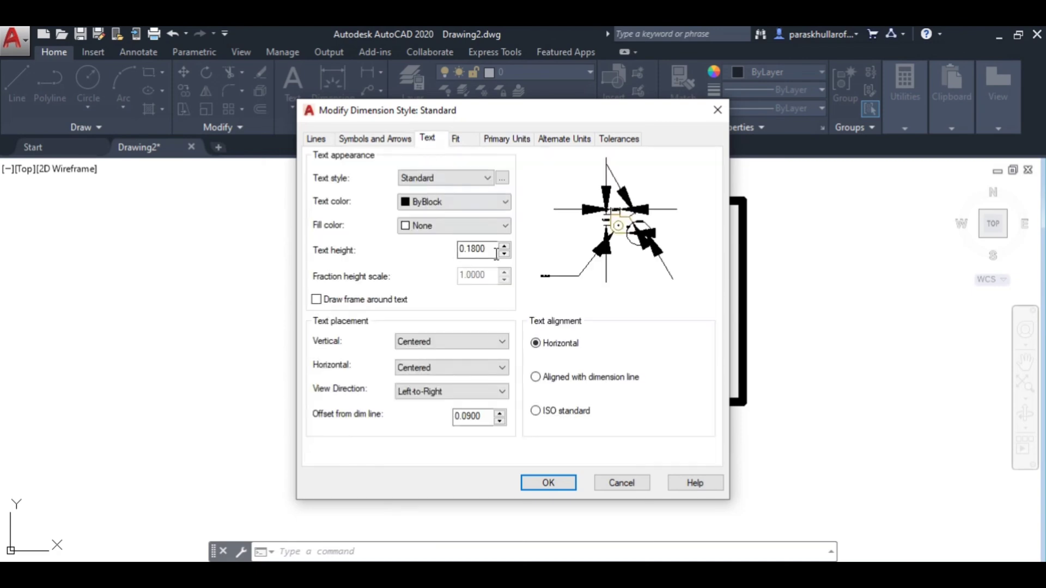
triple_click(473, 249)
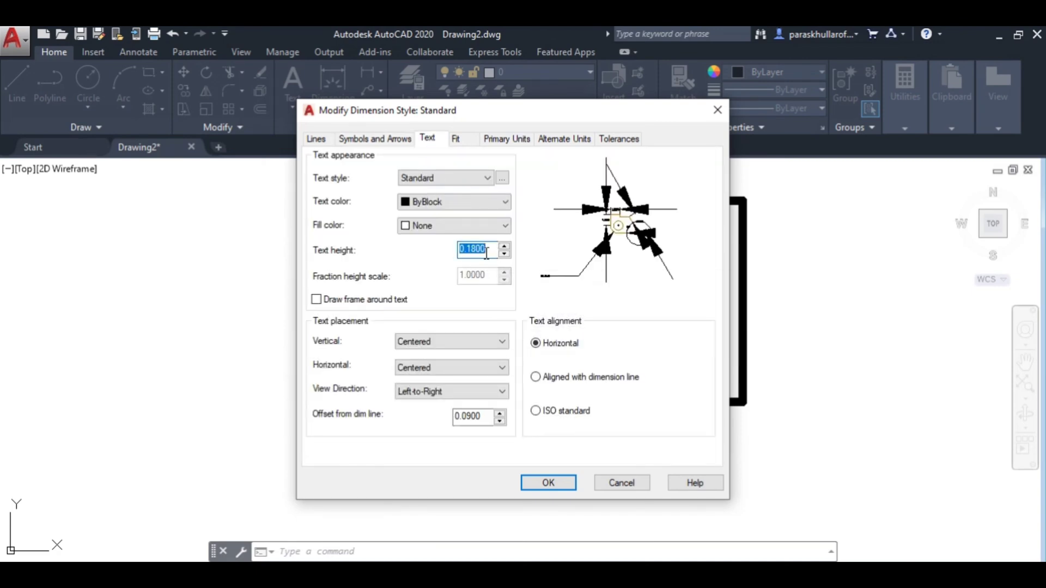
text(3)
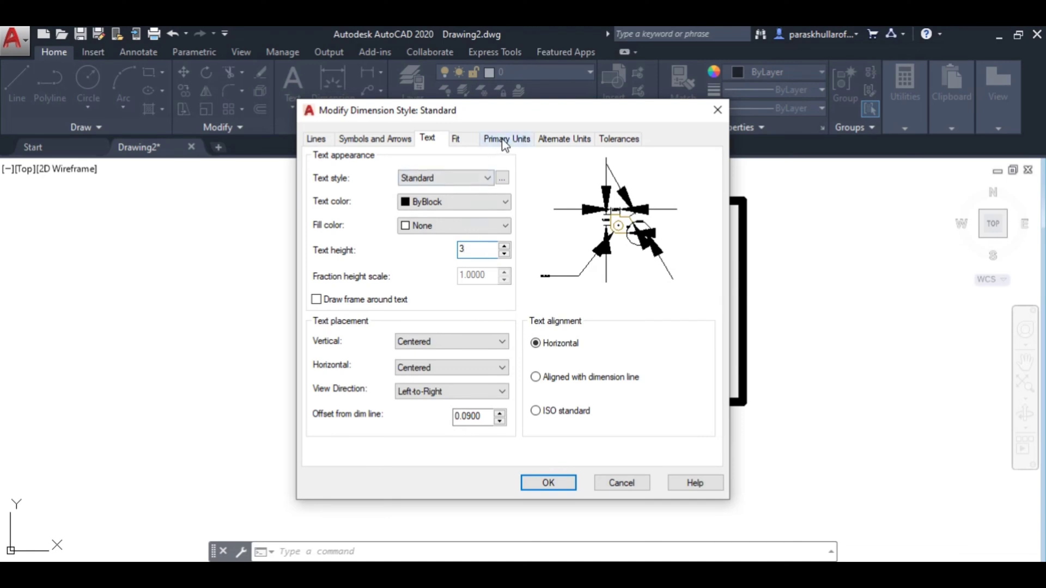
- Set primary units precision to 0, confirm with OK, and close the Dimension Style Manager
click(505, 139)
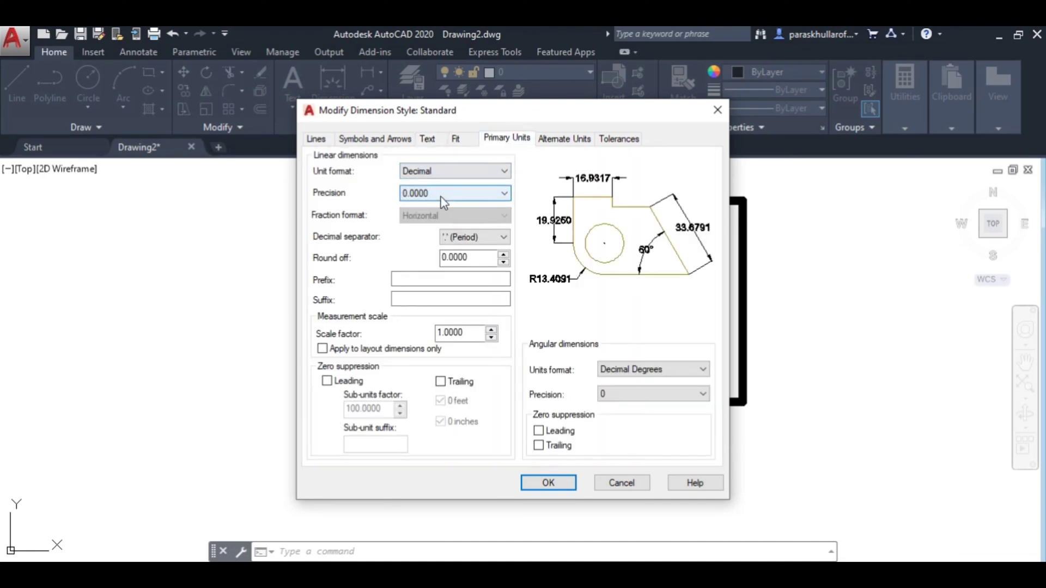
mouse_move(427, 208)
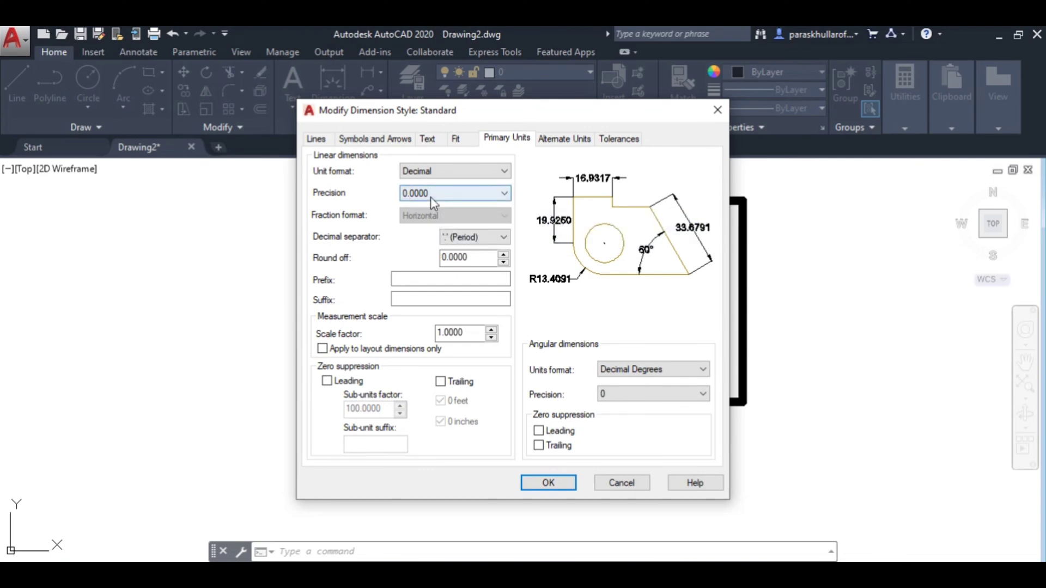
mouse_move(455, 192)
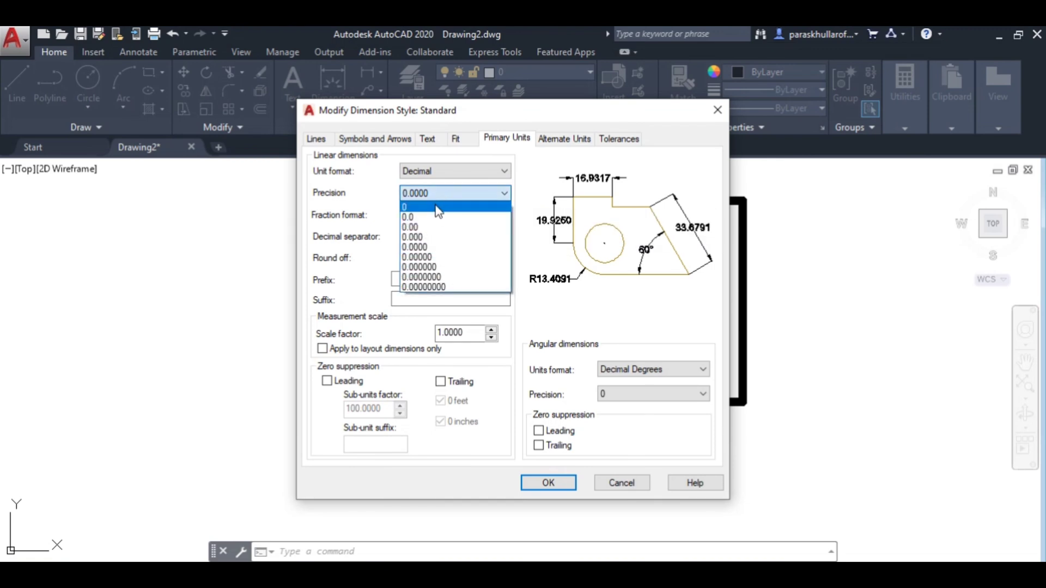
click(405, 206)
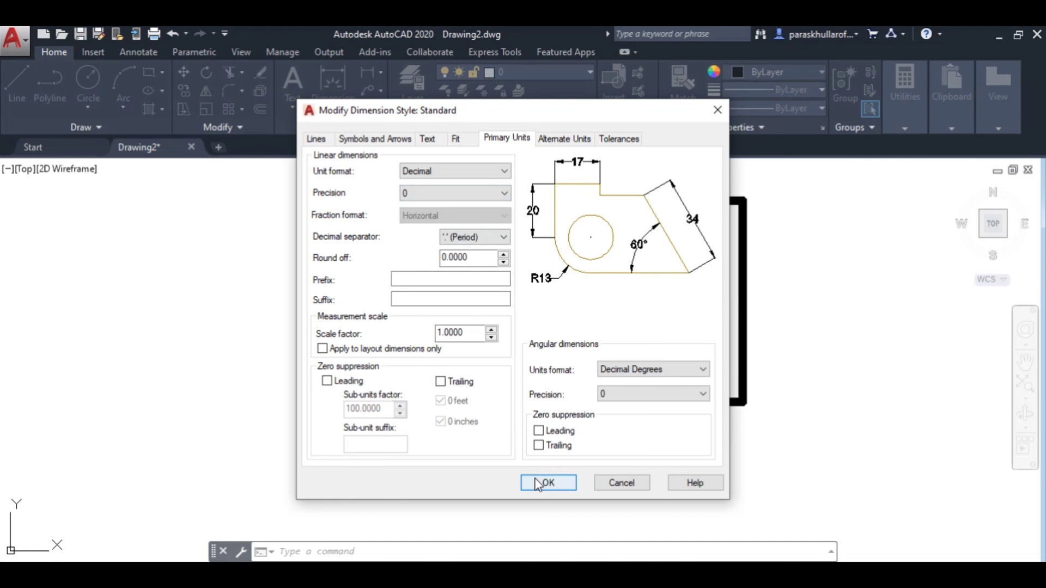
click(547, 482)
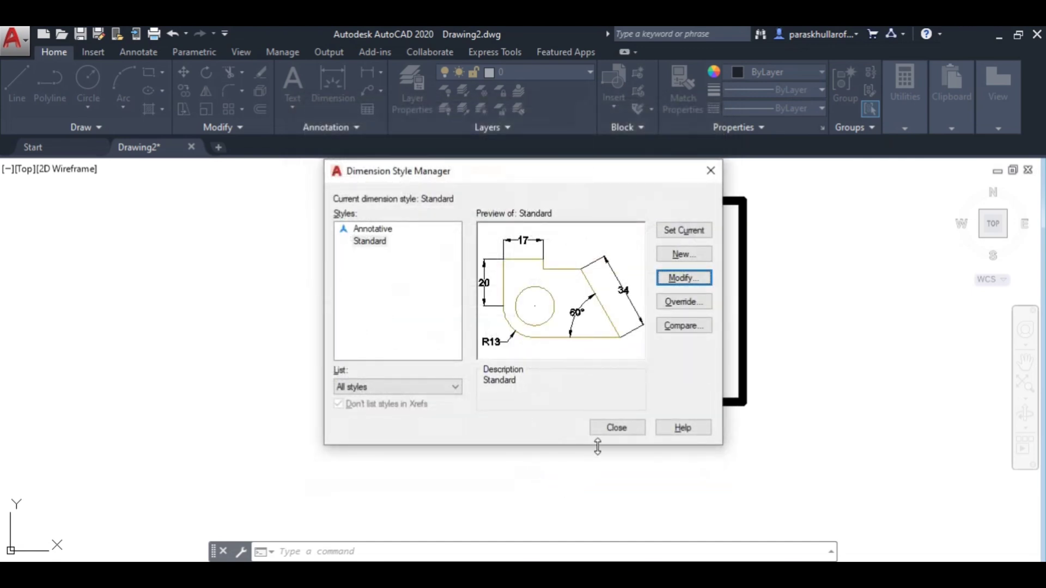
click(615, 428)
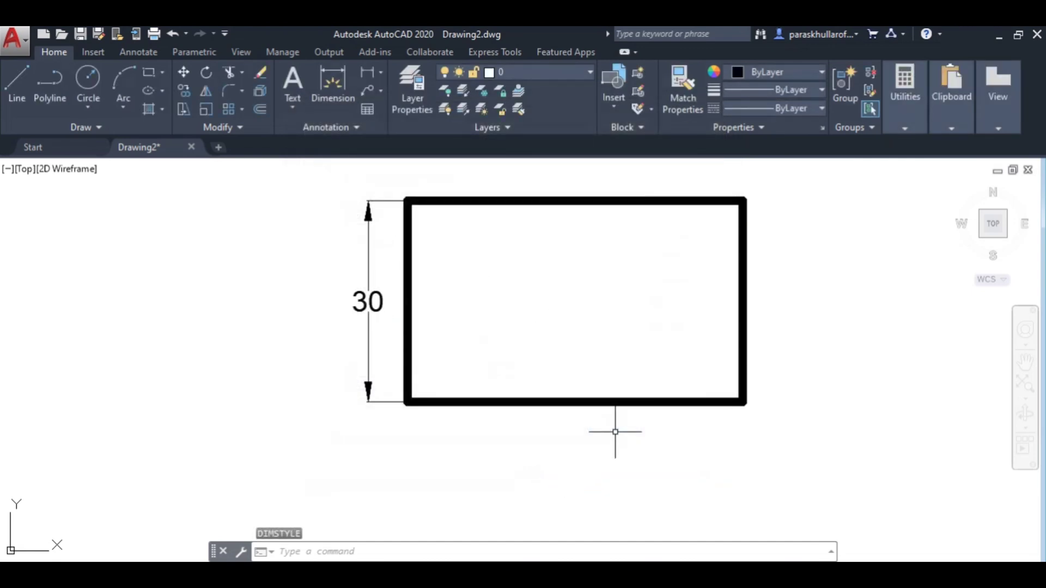
mouse_move(600, 487)
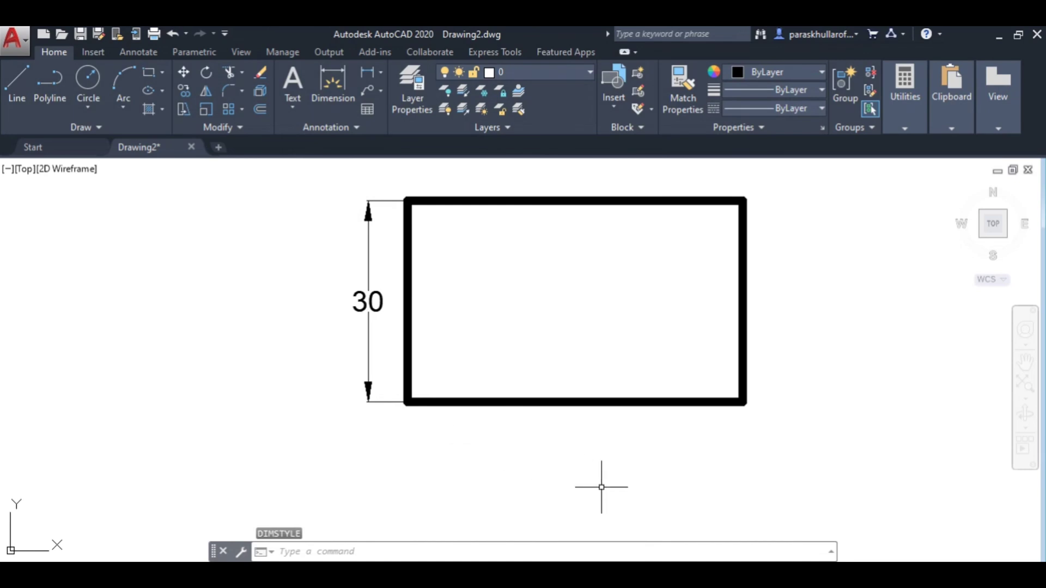
mouse_move(588, 285)
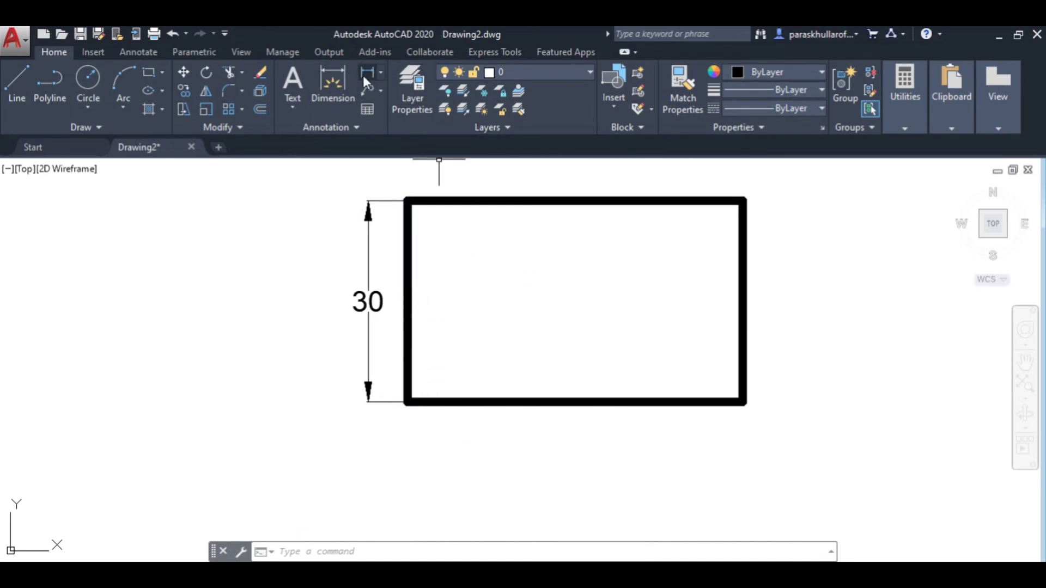
mouse_move(366, 74)
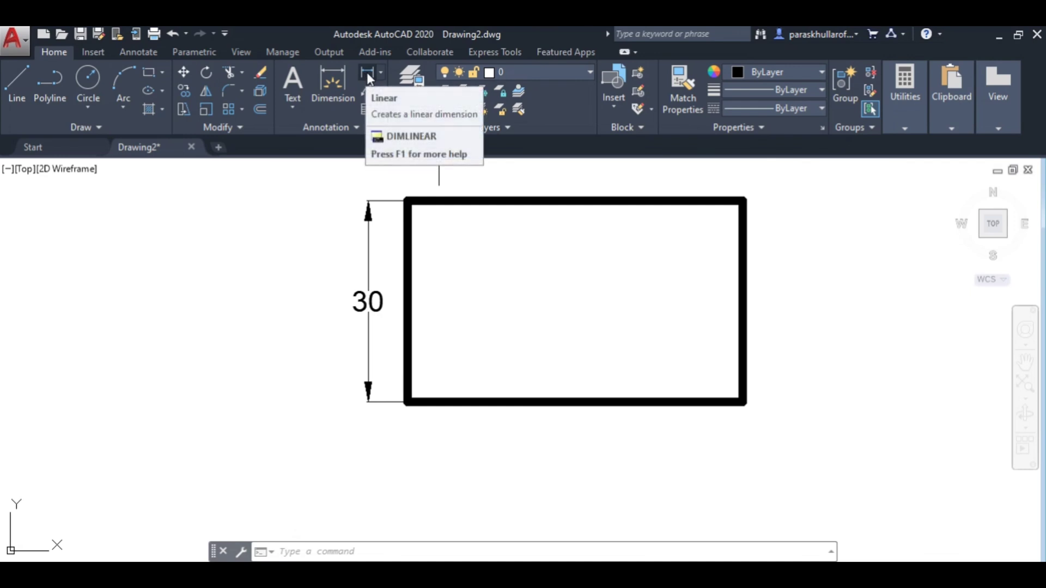
- Dimension the rectangle's top edge as 50 above and right edge as 30
click(366, 72)
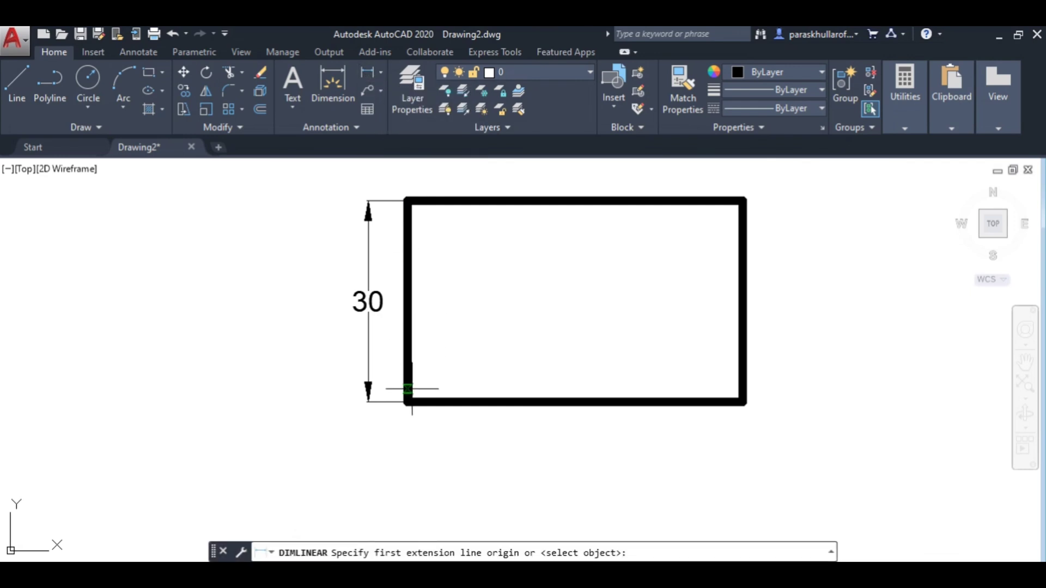
click(406, 202)
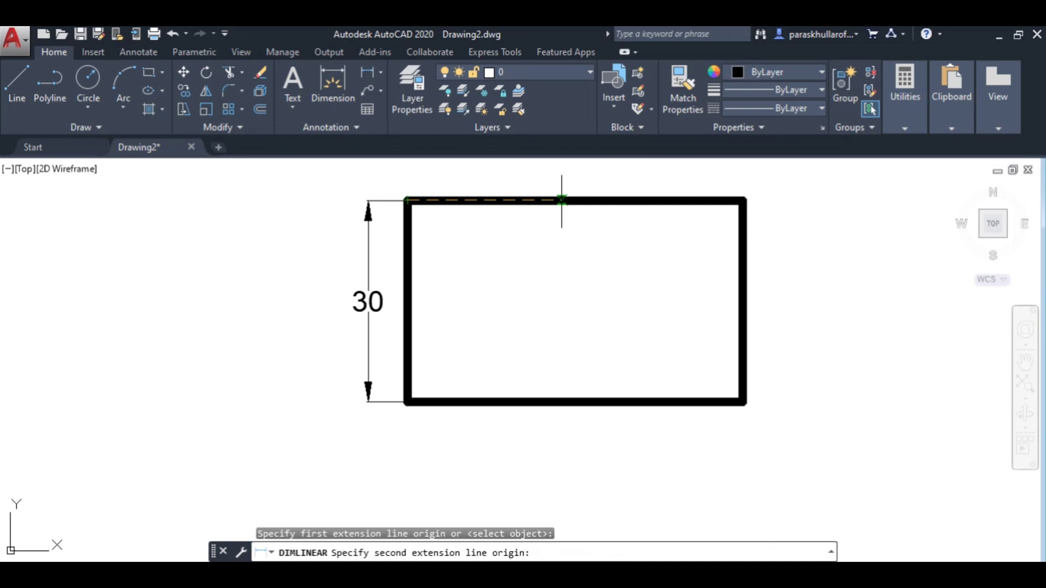
click(742, 199)
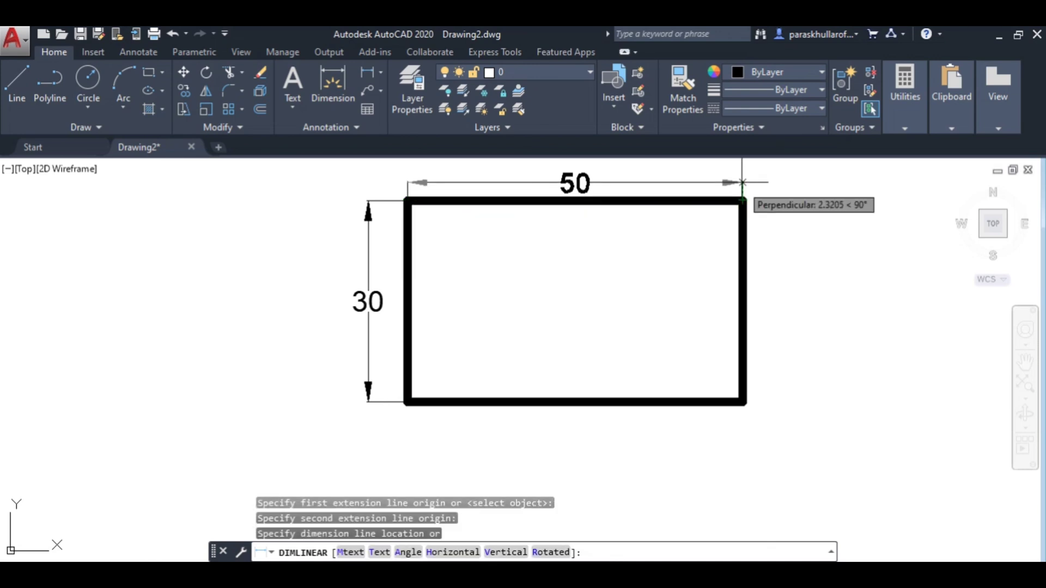
click(742, 182)
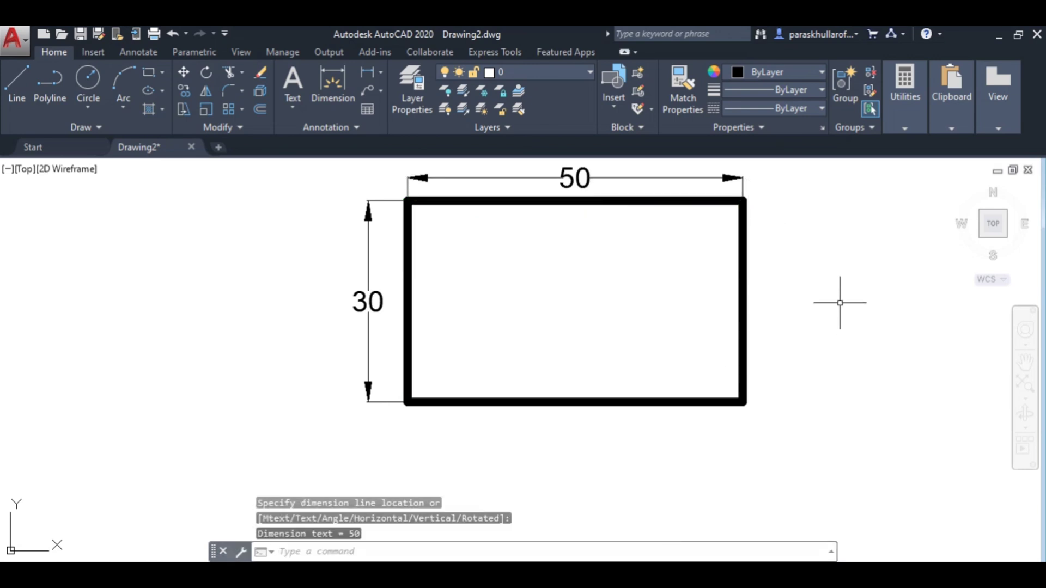
mouse_move(838, 285)
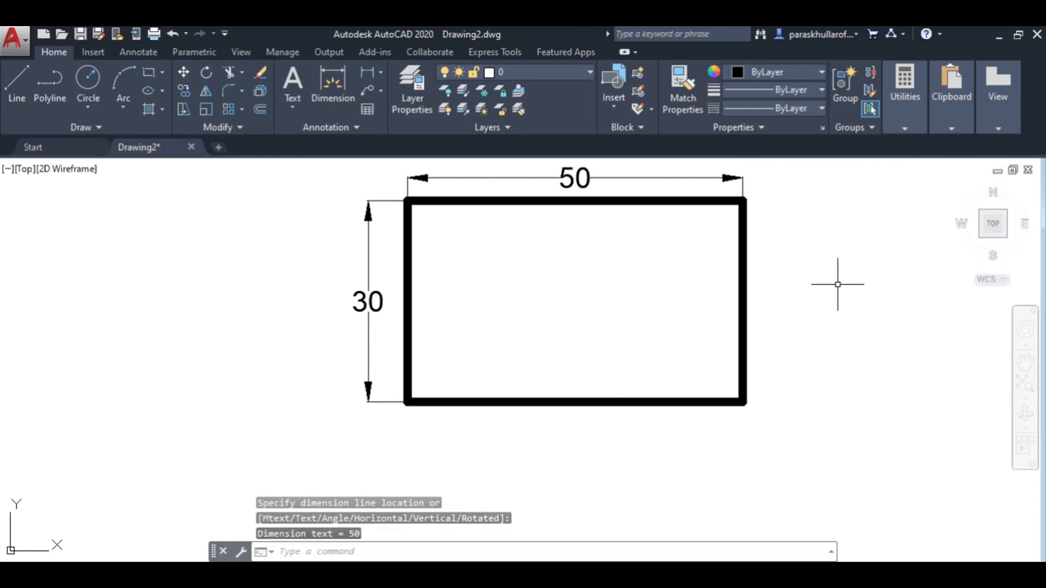
click(742, 200)
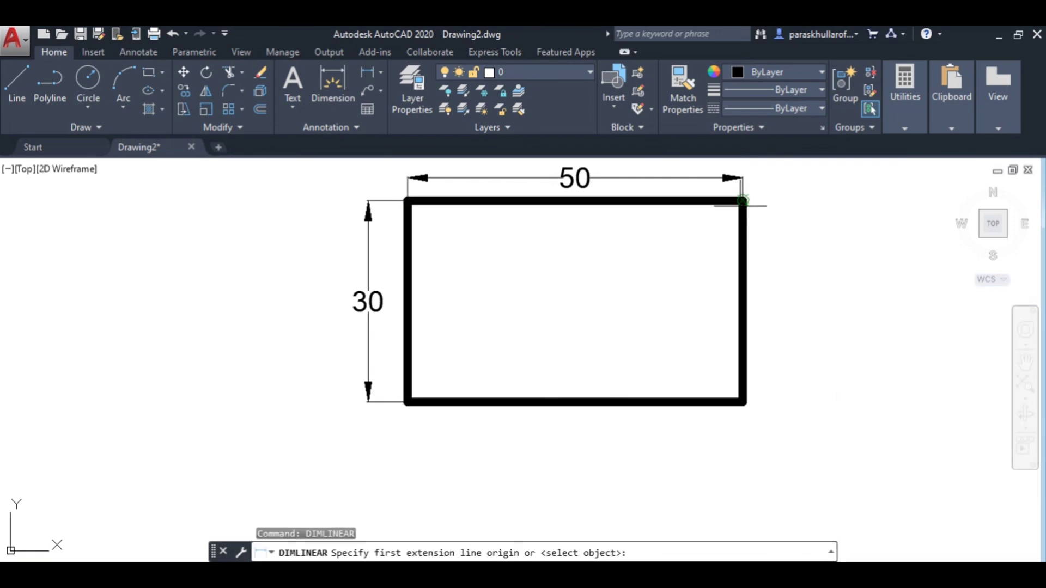
click(742, 201)
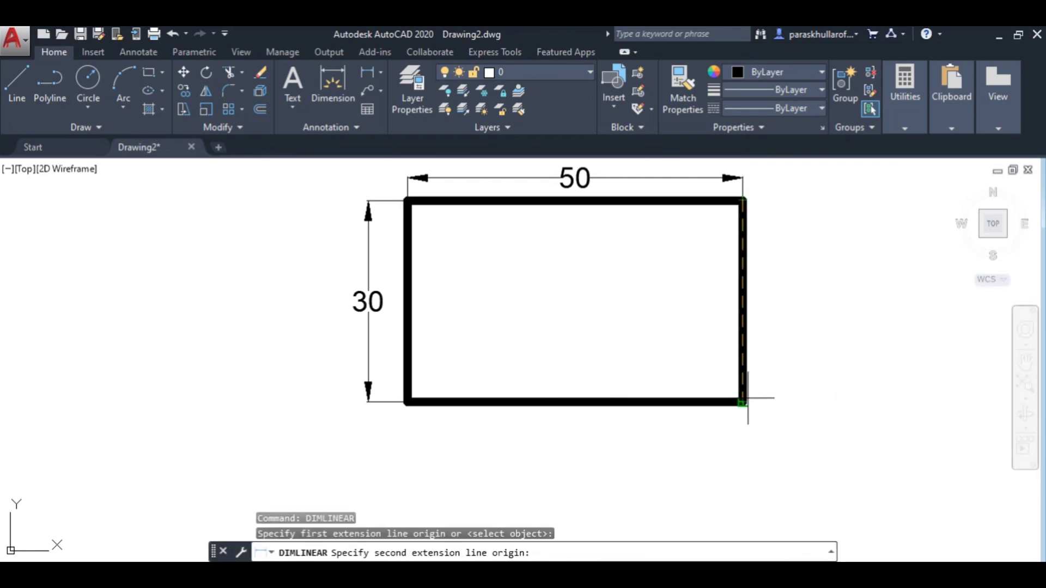
click(791, 381)
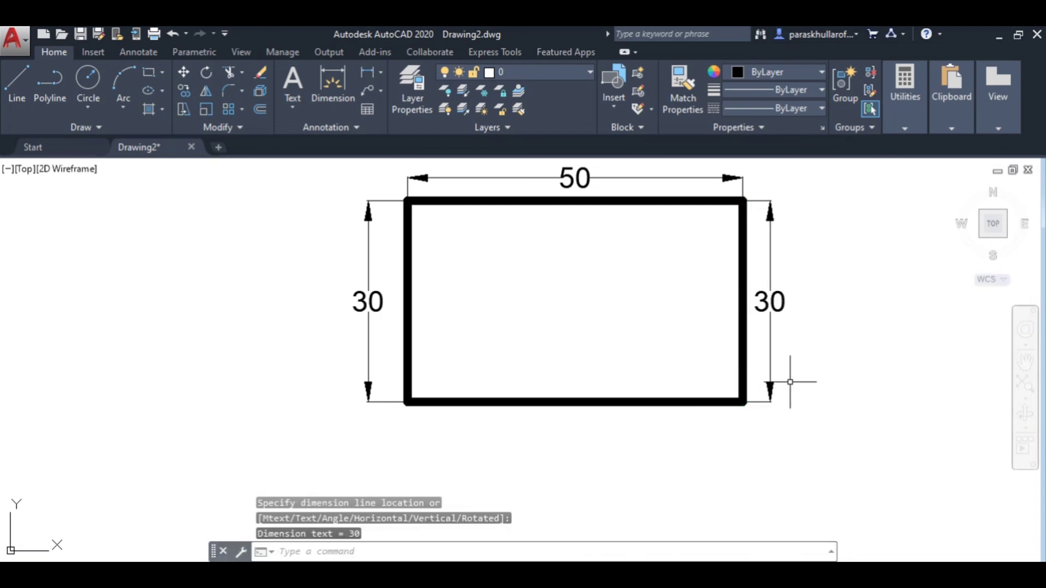
mouse_move(861, 310)
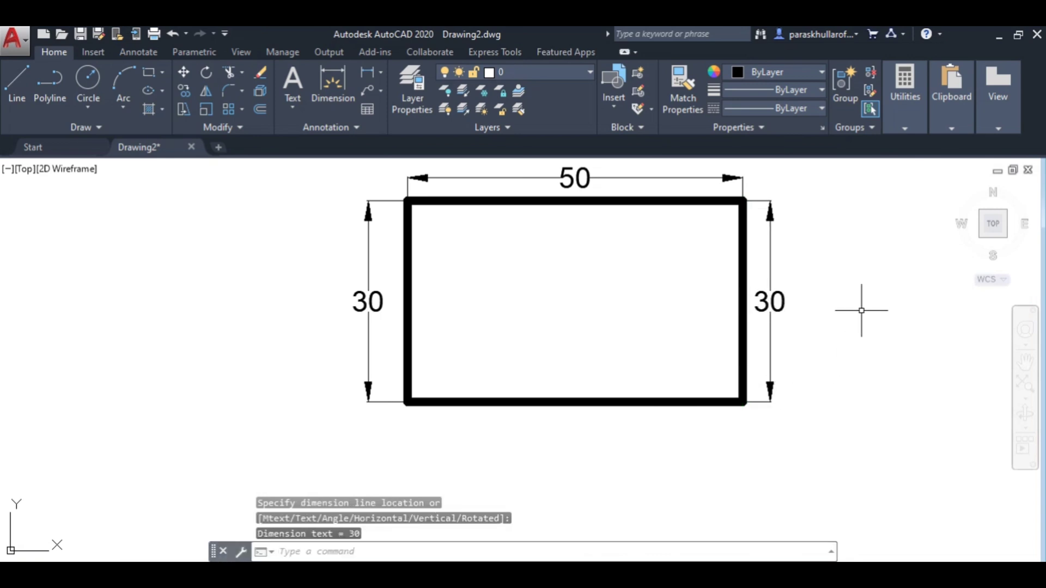
mouse_move(895, 560)
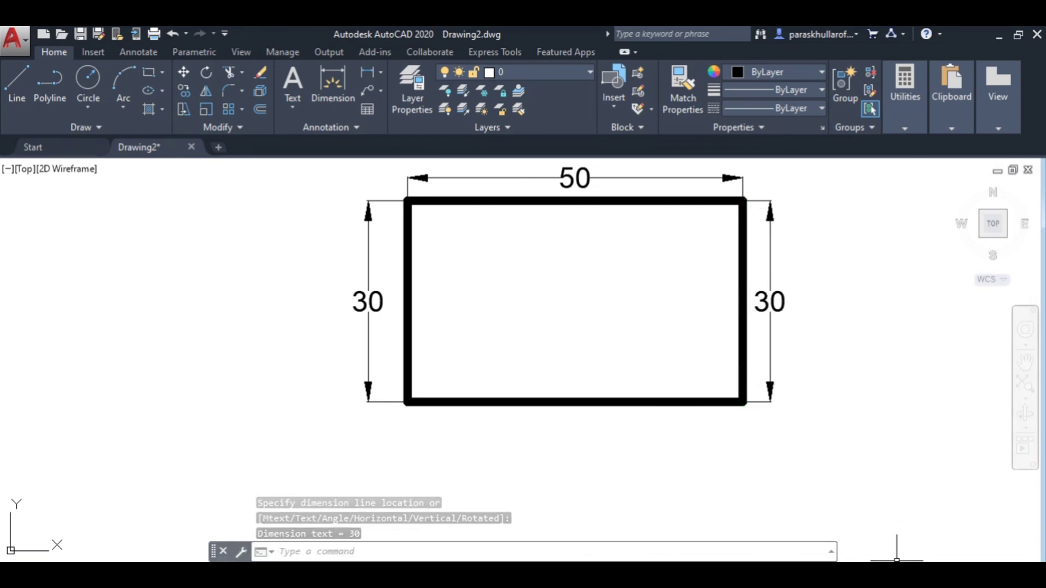